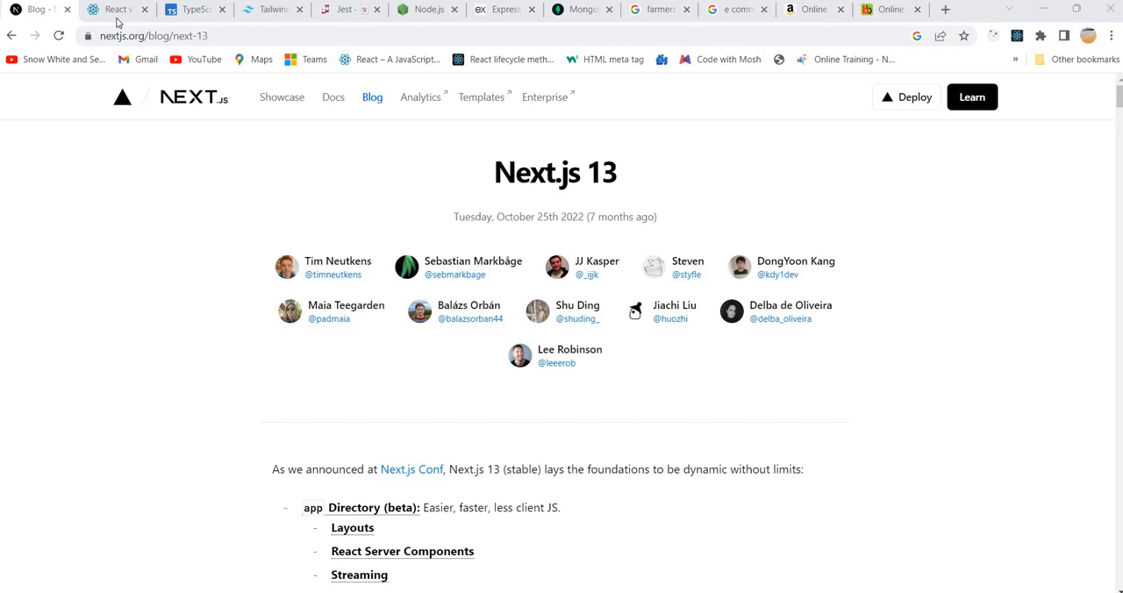
Flip through the React v18.0, TypeScript, Jest and Express tabs toward the Amazon page.
left_click(112, 10)
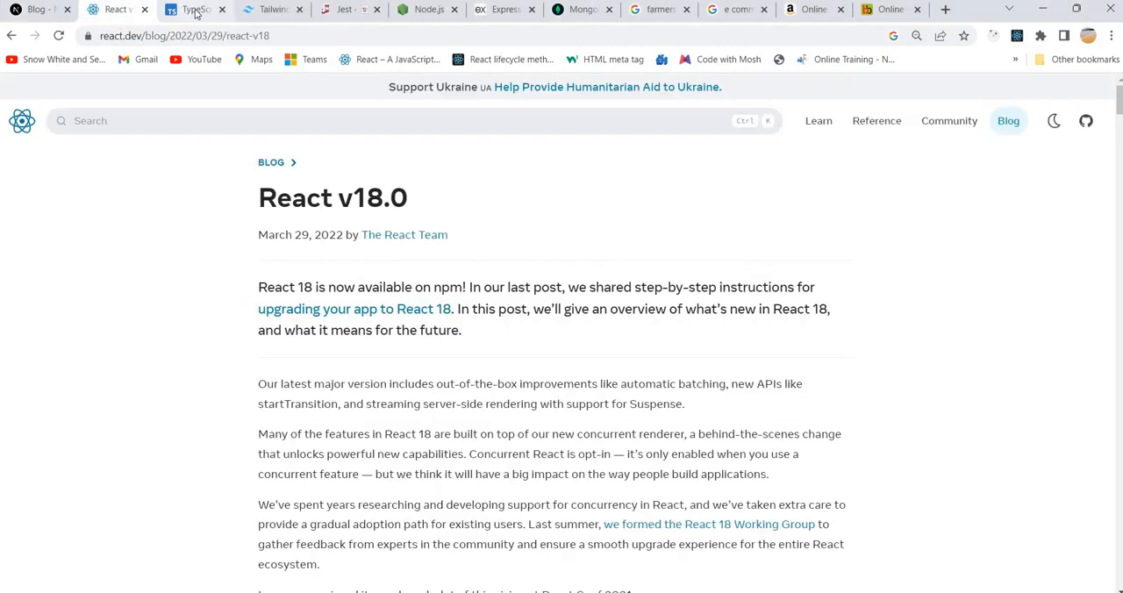
left_click(192, 9)
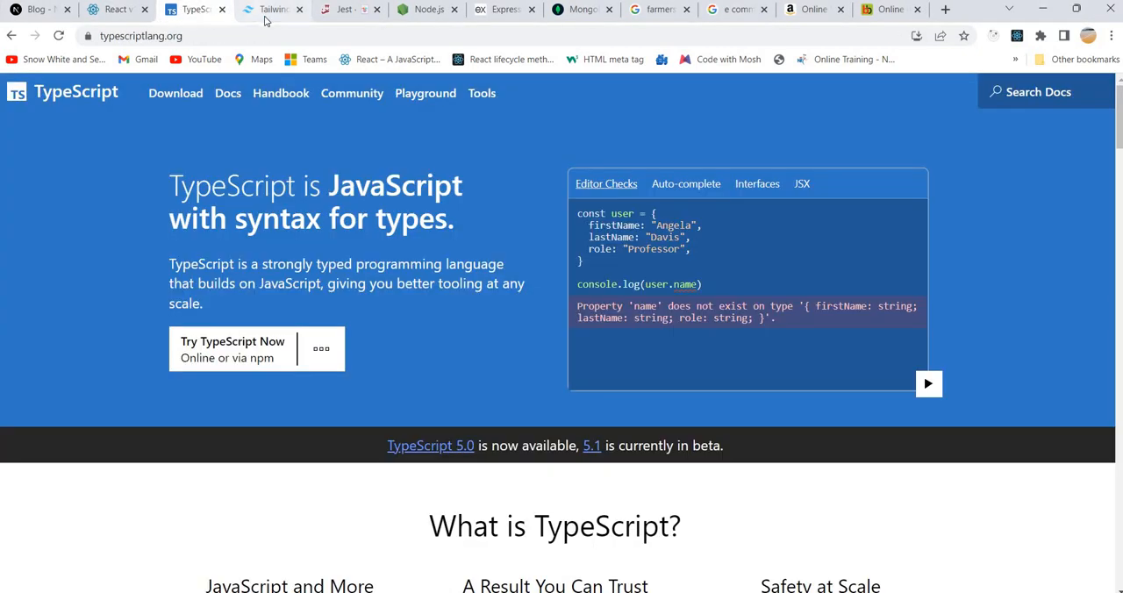
left_click(342, 10)
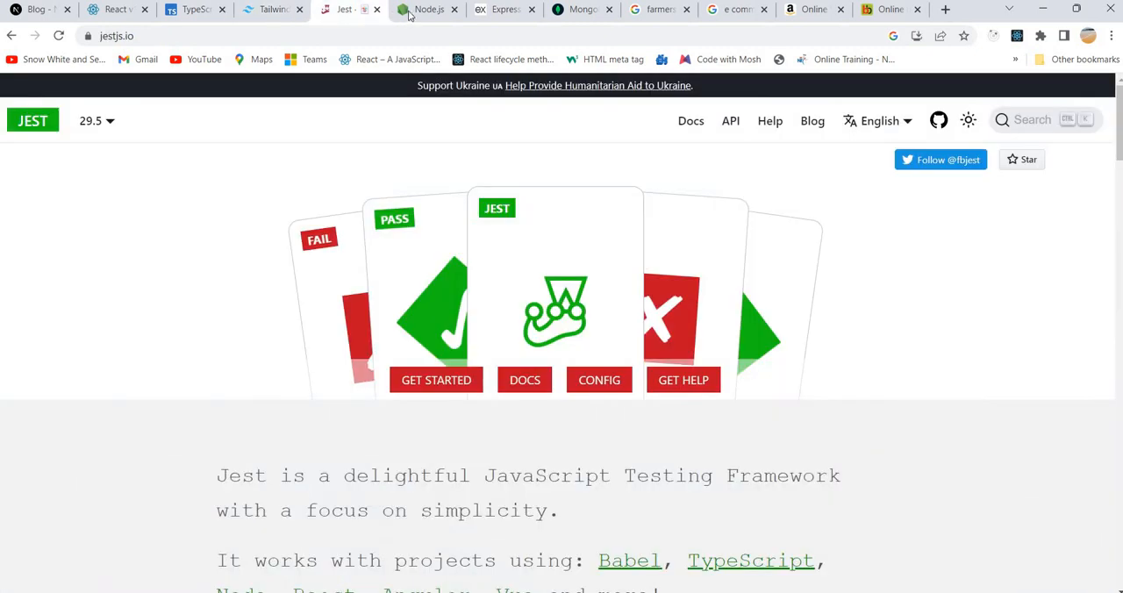
left_click(502, 11)
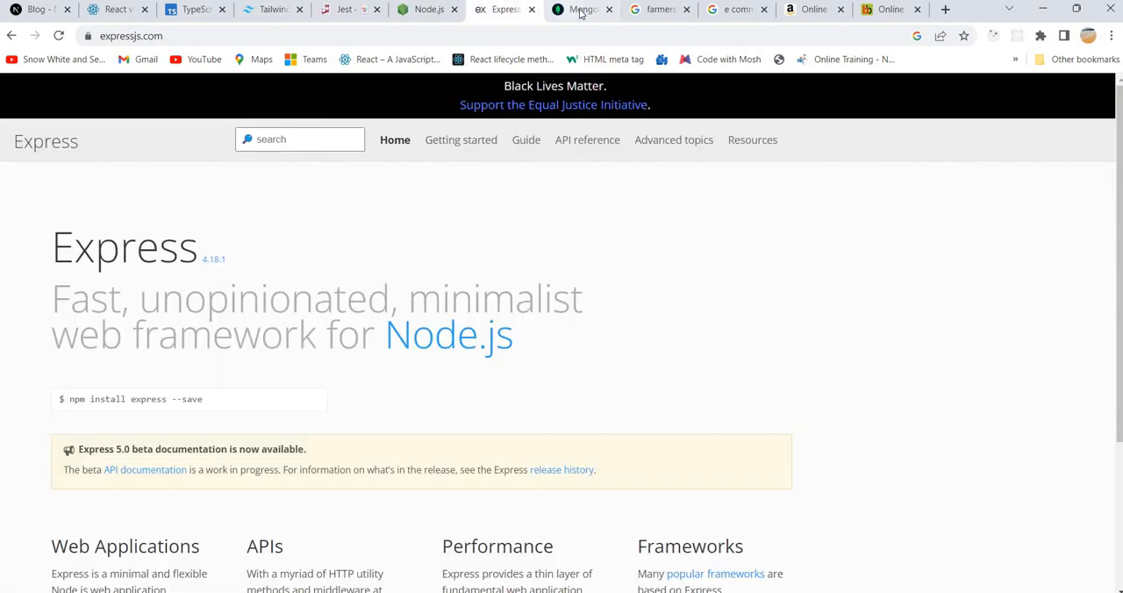
left_click(580, 10)
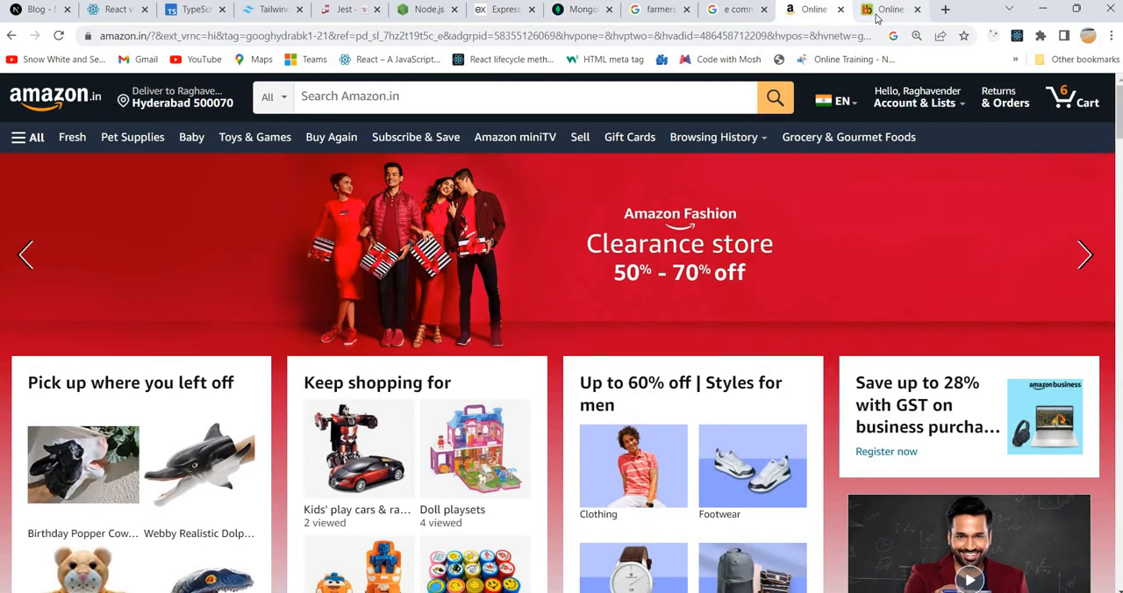
Switch to the last tab showing the BigBasket grocery homepage.
left_click(892, 11)
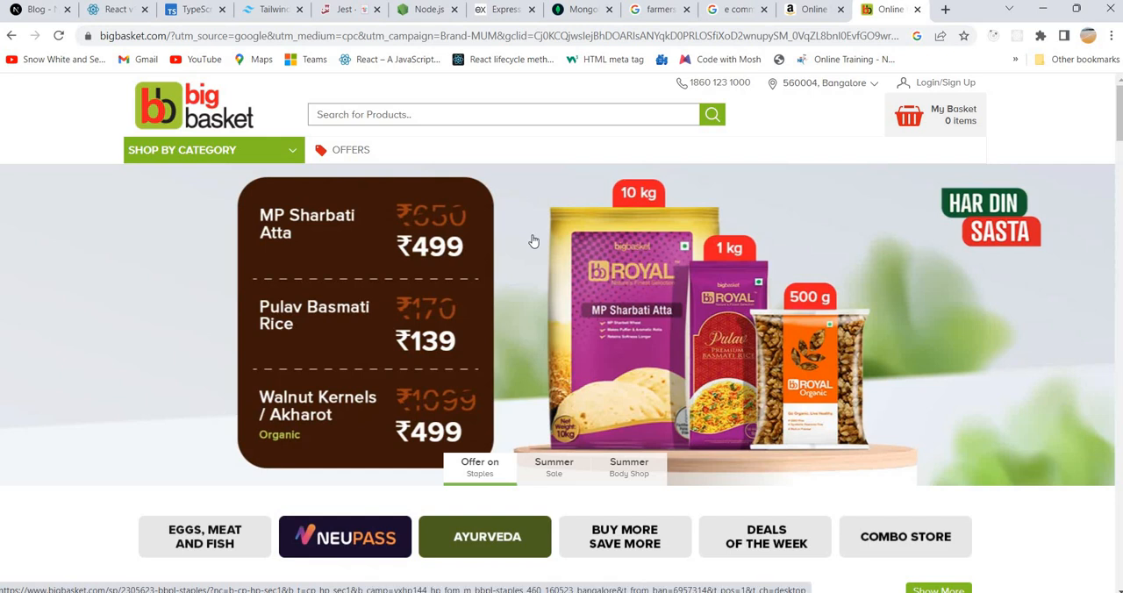
mouse_move(821, 16)
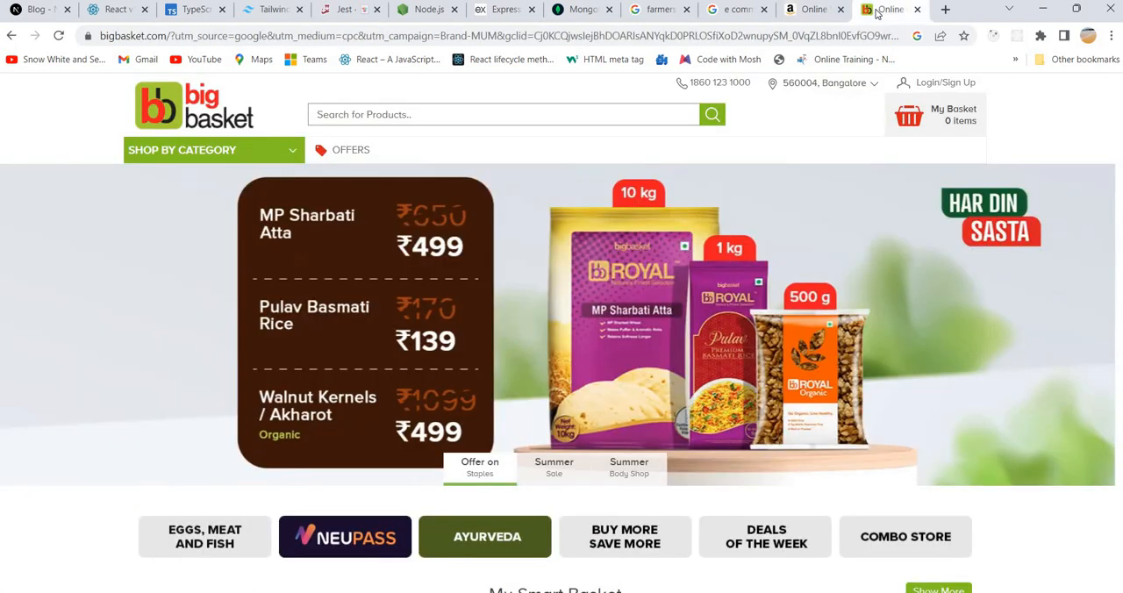
mouse_move(786, 216)
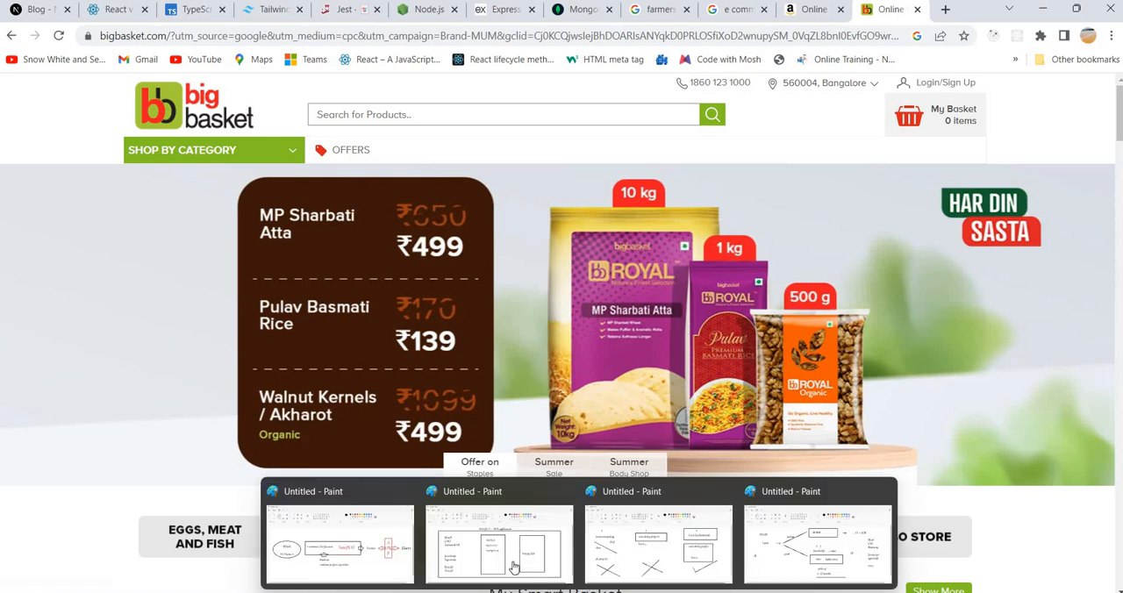
Bring up the Paint diagram of the NextJS 13 e-commerce-for-farmers app linking students, farmers and users.
left_click(340, 544)
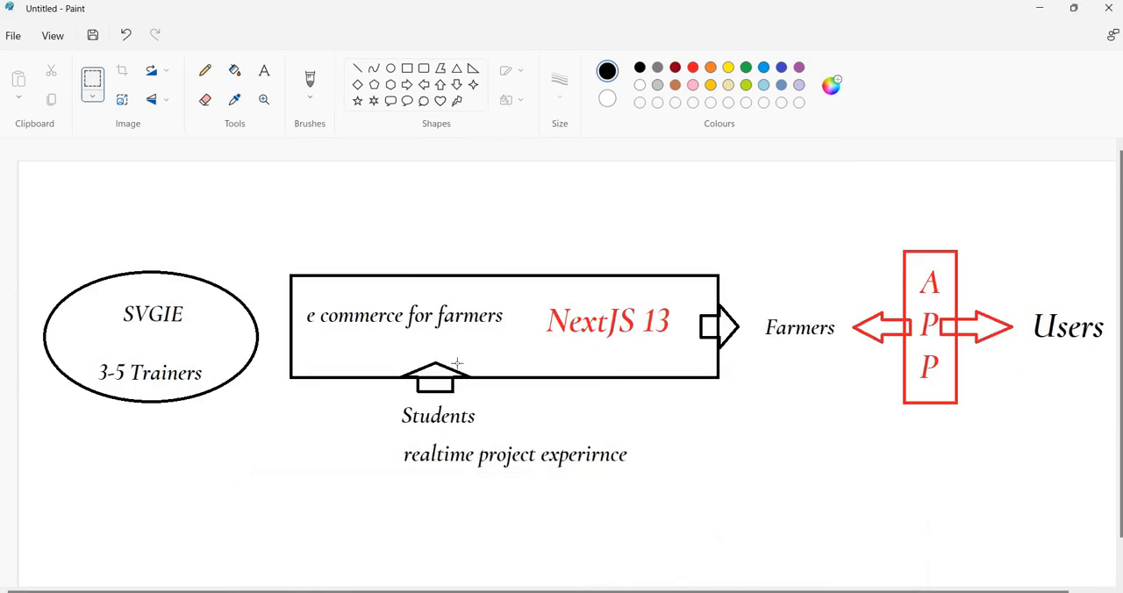
mouse_move(337, 359)
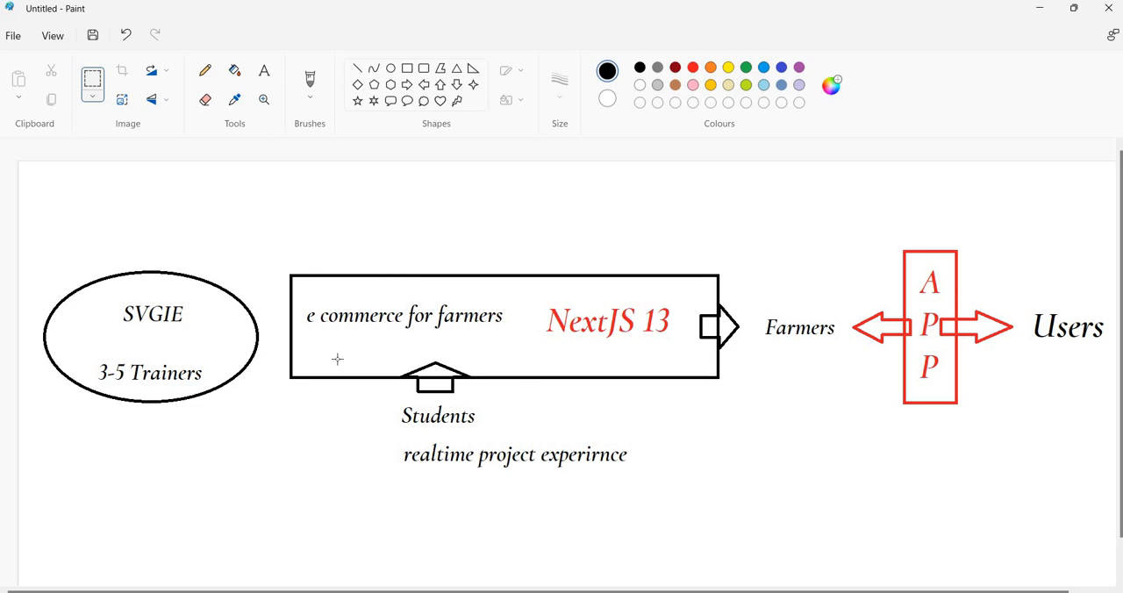
mouse_move(793, 360)
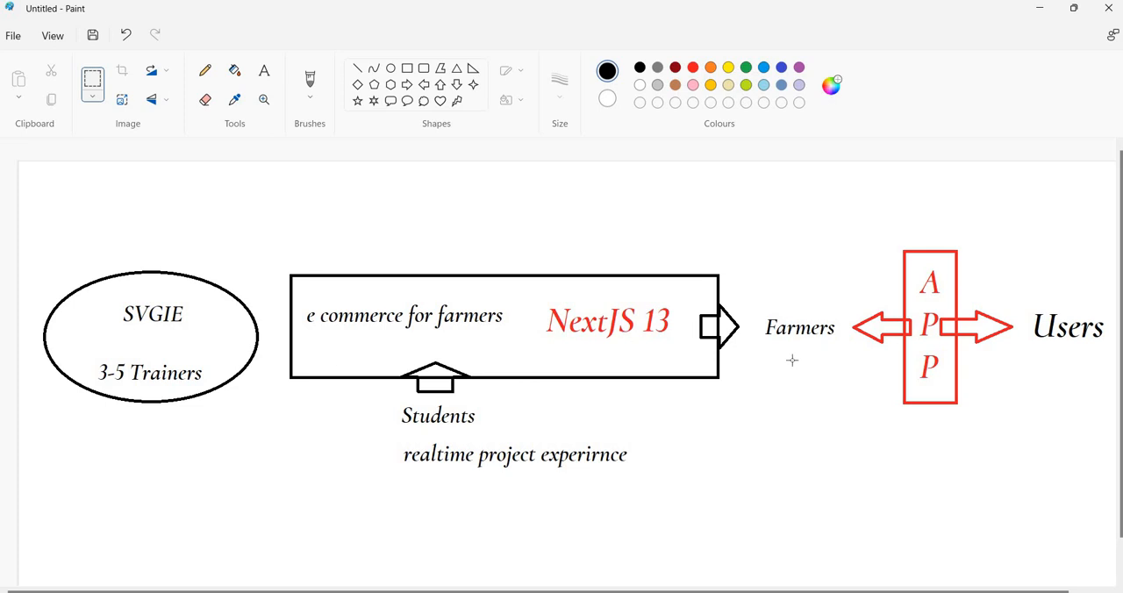
mouse_move(899, 328)
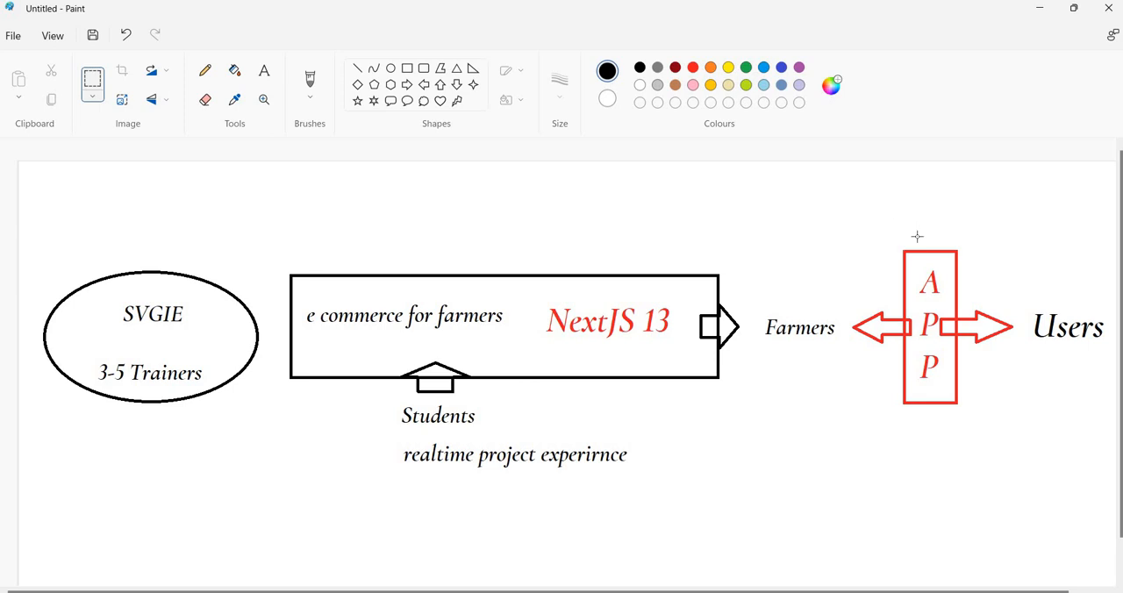
mouse_move(734, 443)
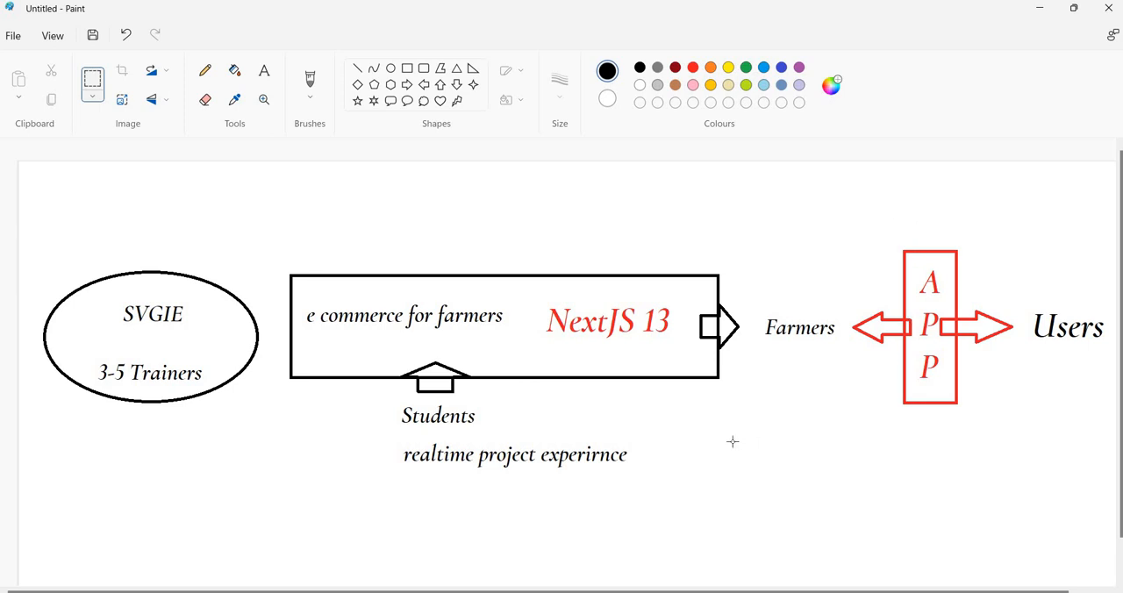
mouse_move(360, 421)
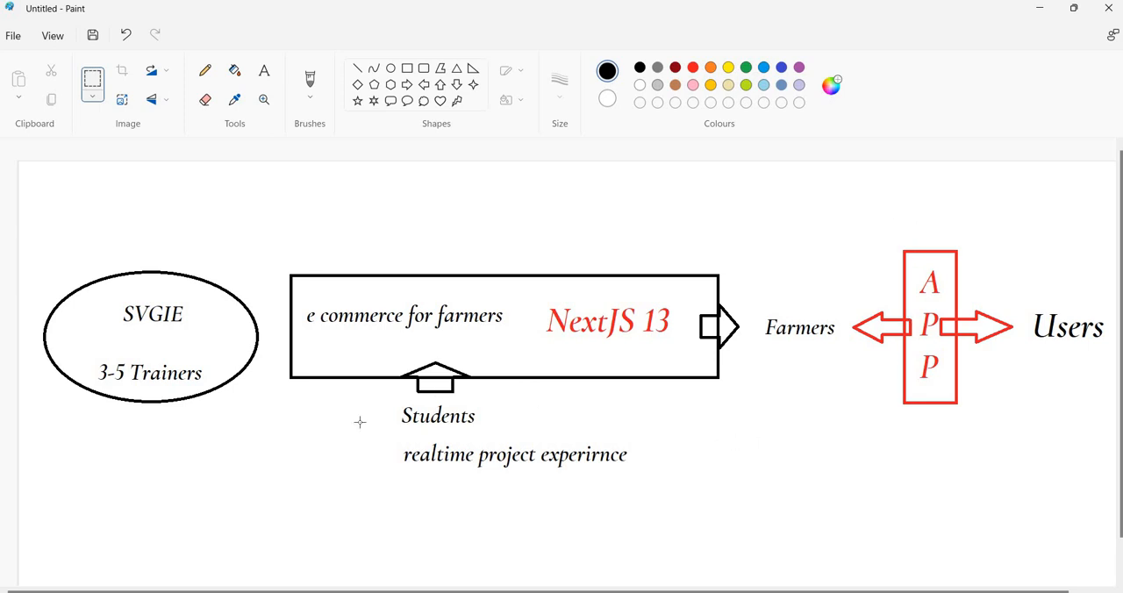
mouse_move(339, 457)
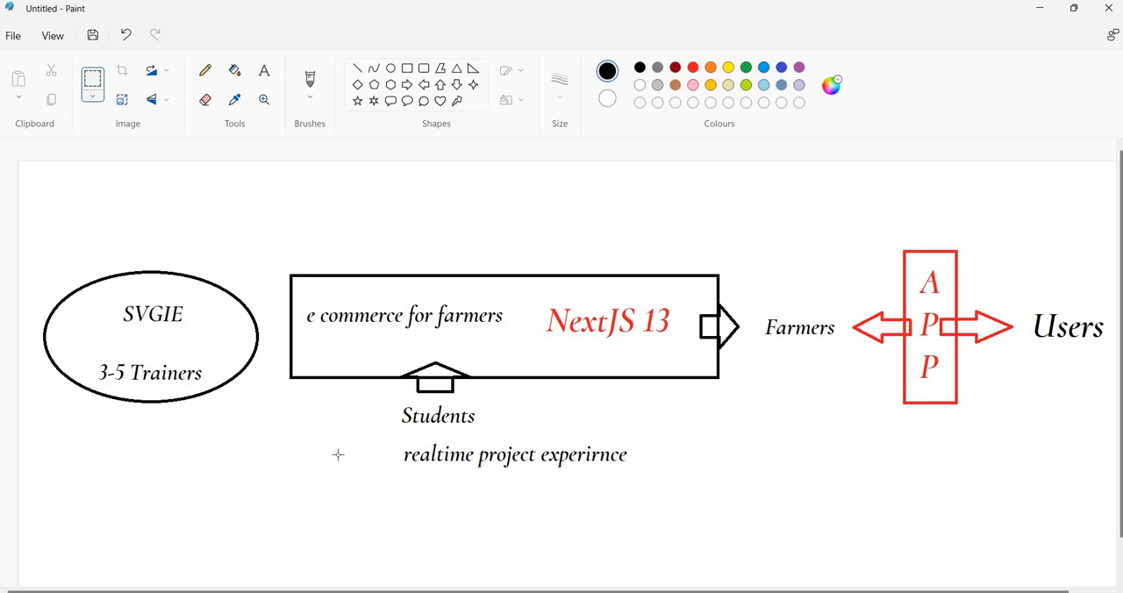
mouse_move(313, 450)
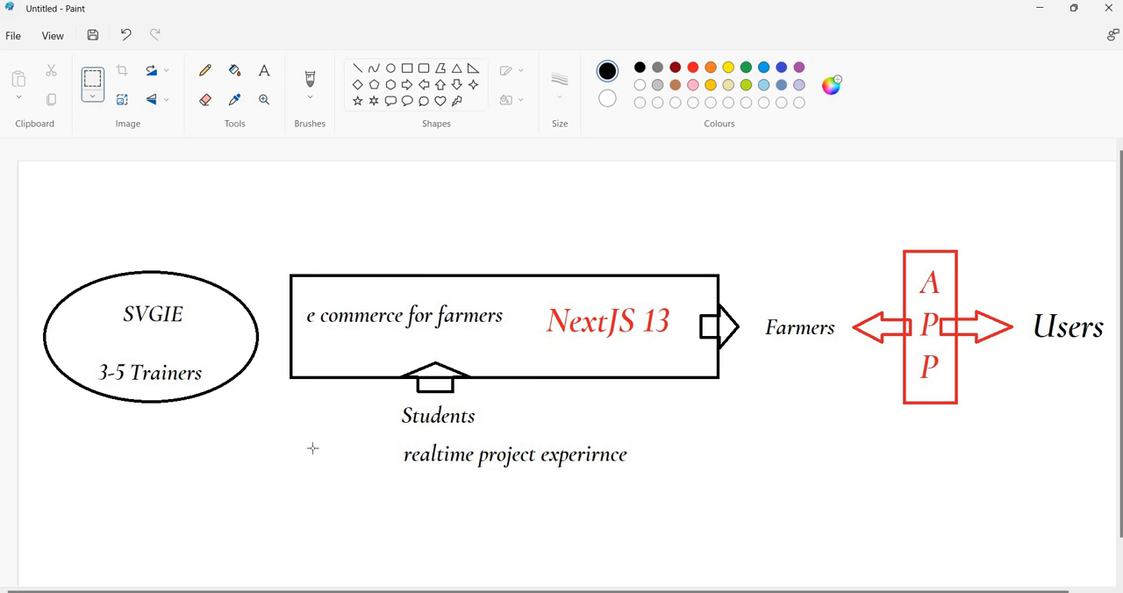
mouse_move(507, 506)
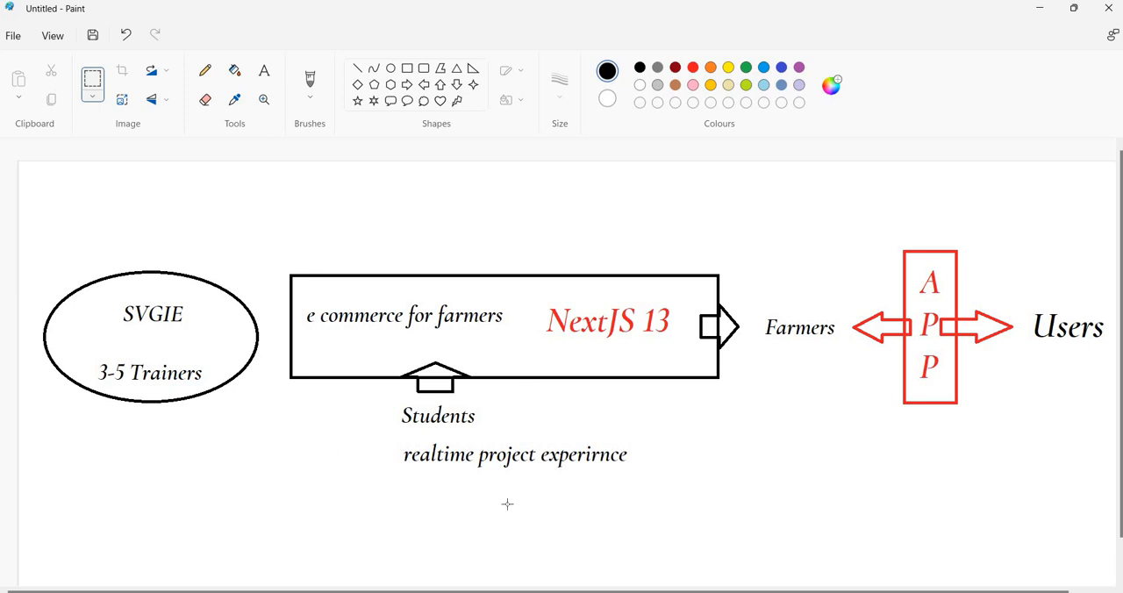
mouse_move(463, 508)
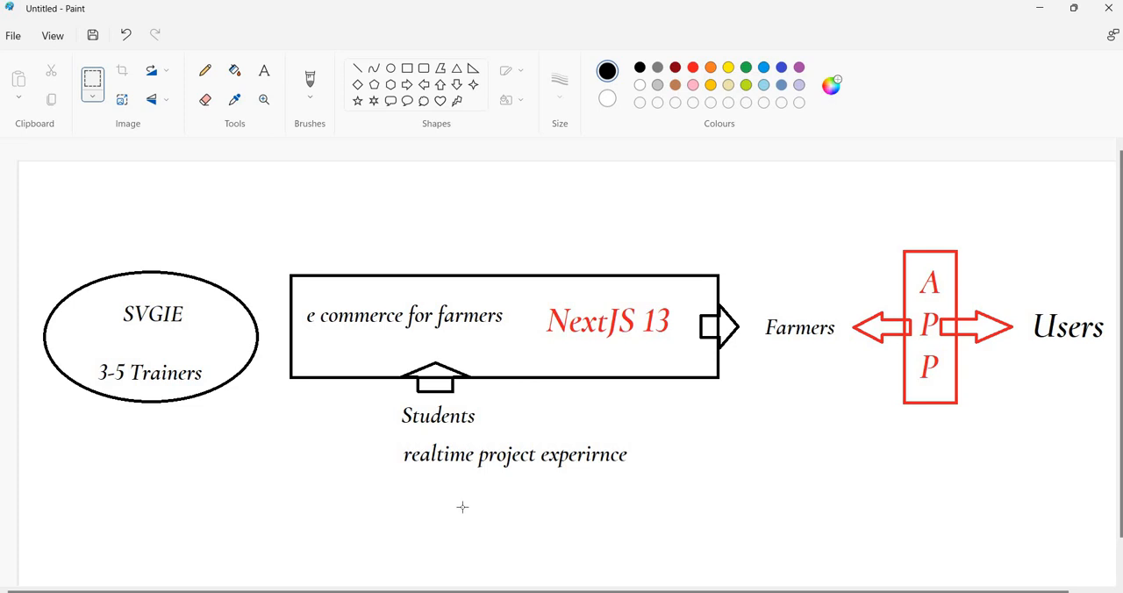
mouse_move(467, 513)
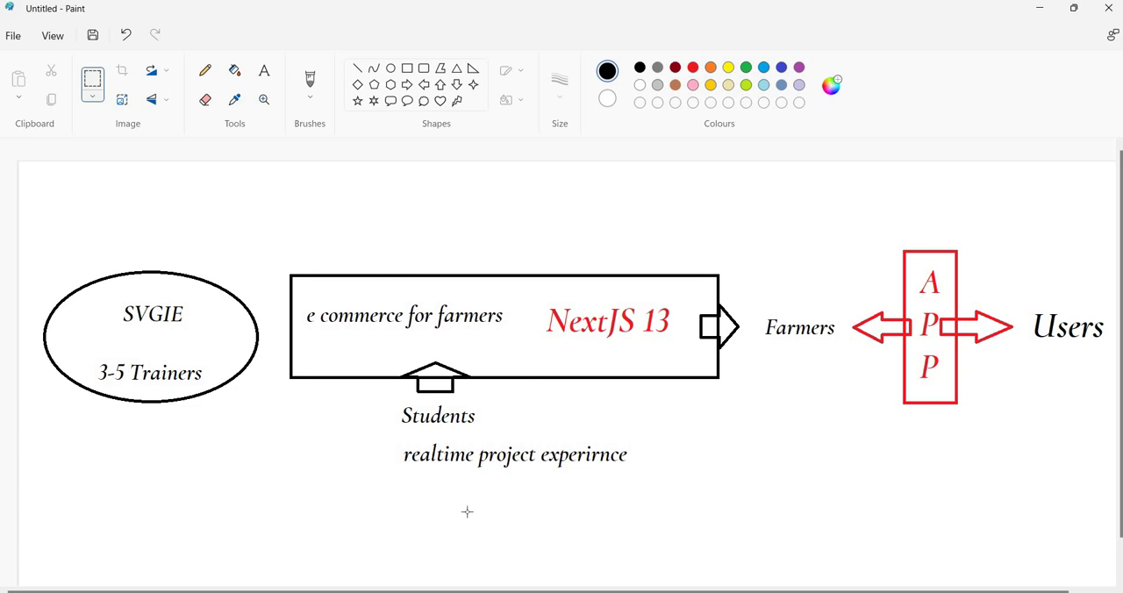
mouse_move(498, 502)
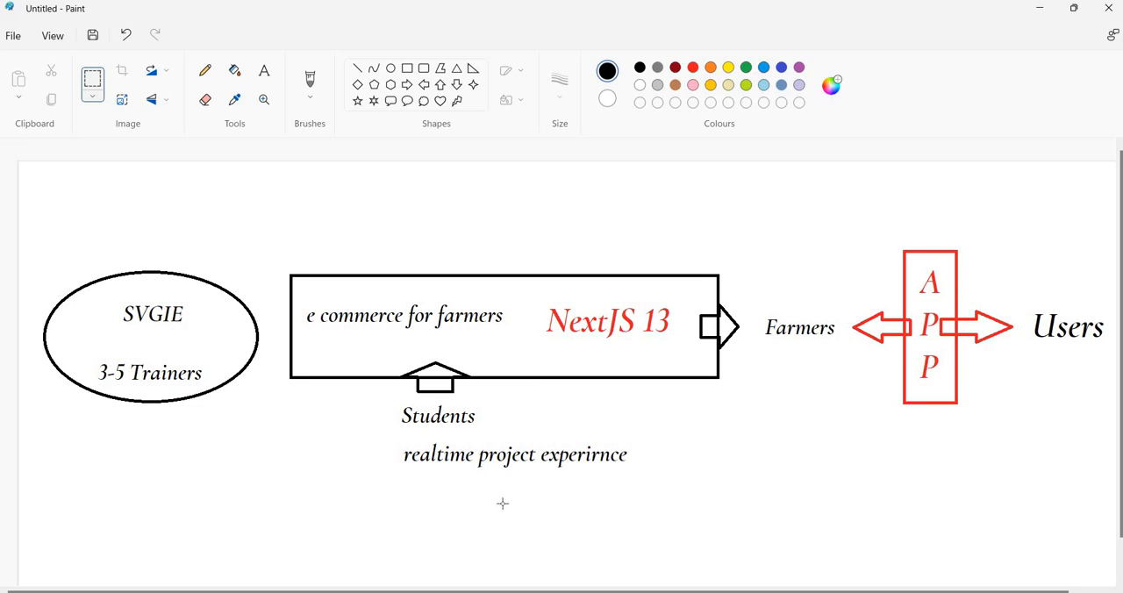
mouse_move(594, 425)
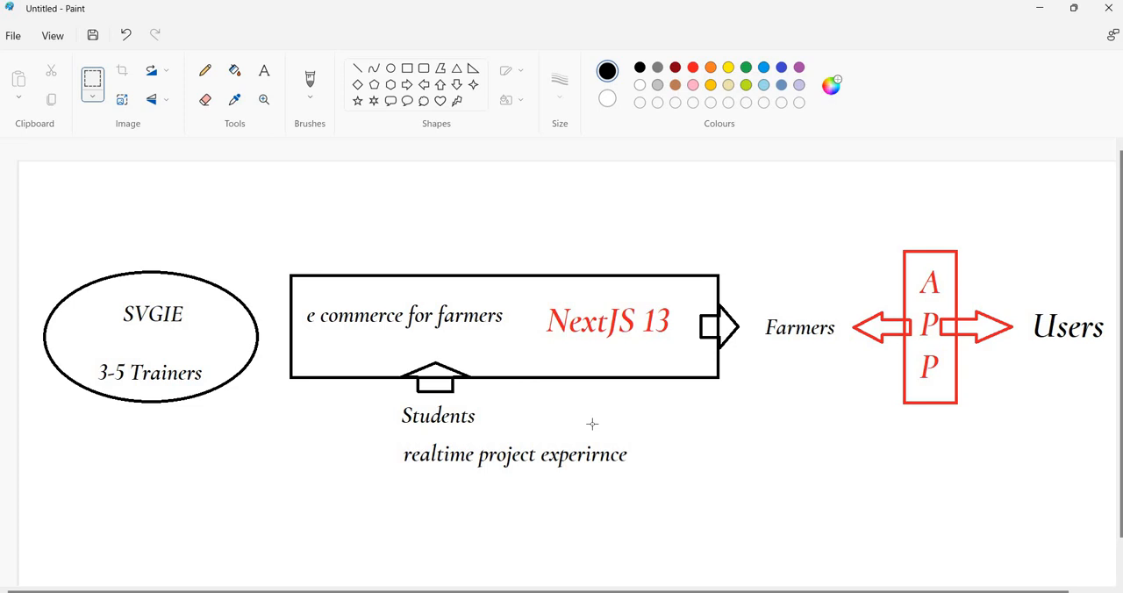
mouse_move(139, 390)
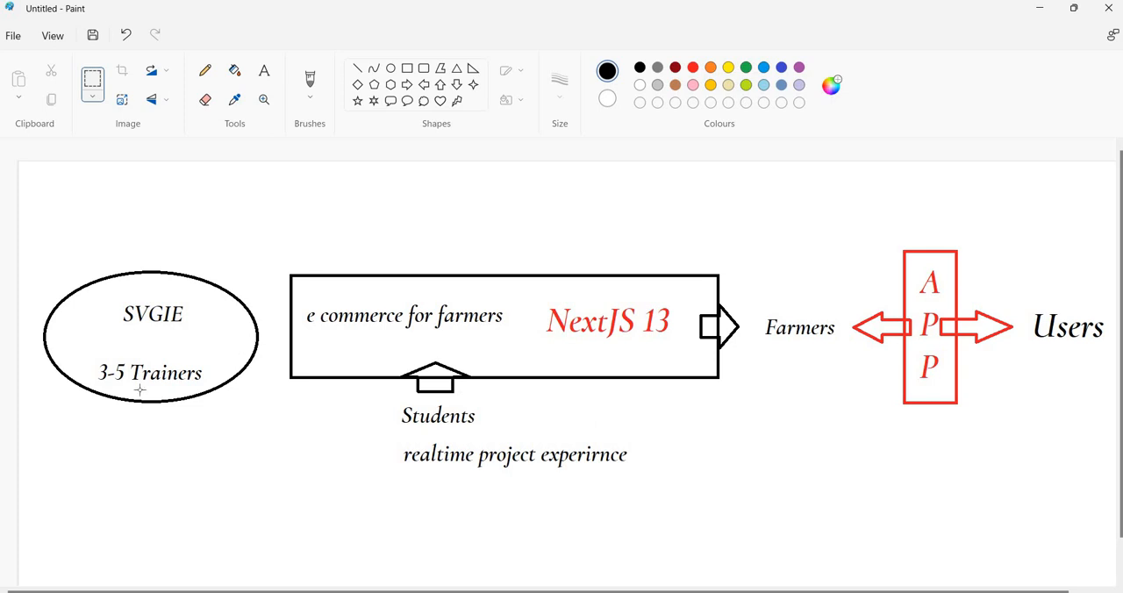
mouse_move(147, 383)
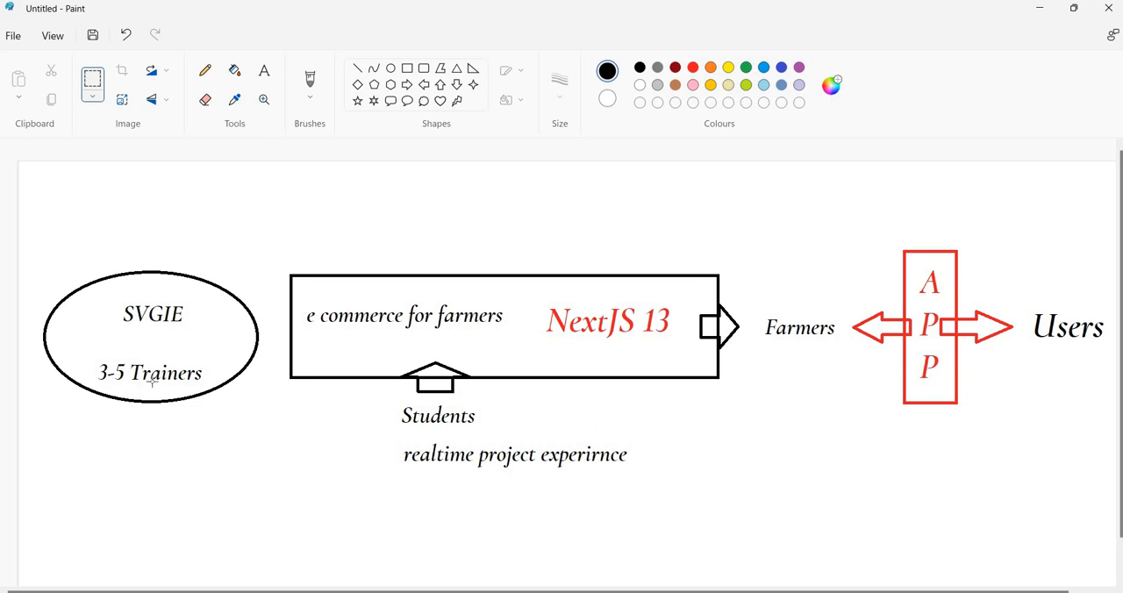
mouse_move(184, 421)
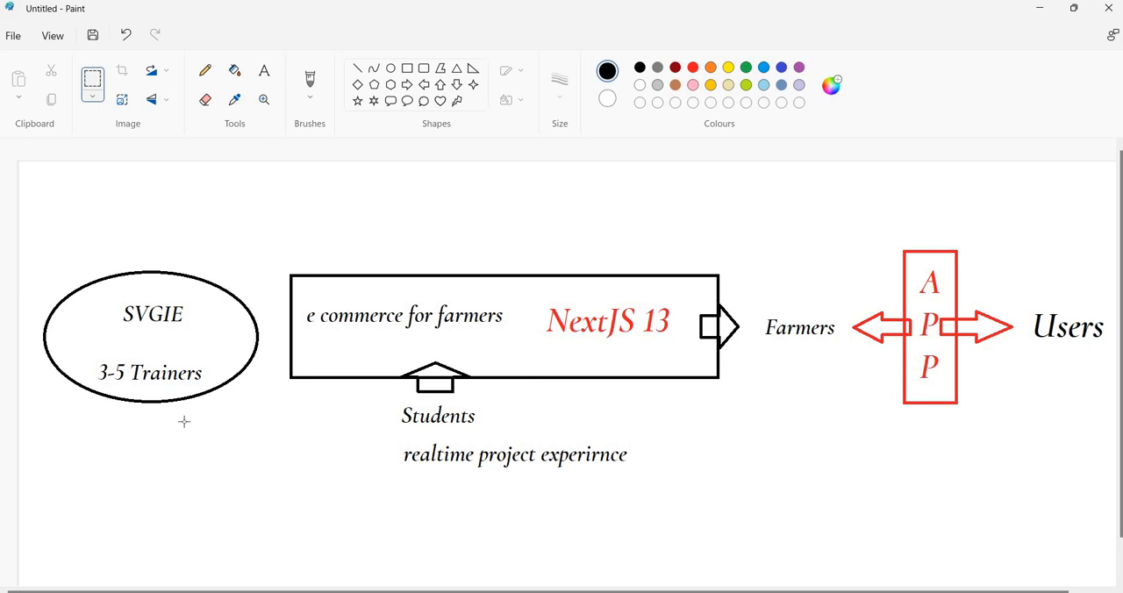
mouse_move(467, 439)
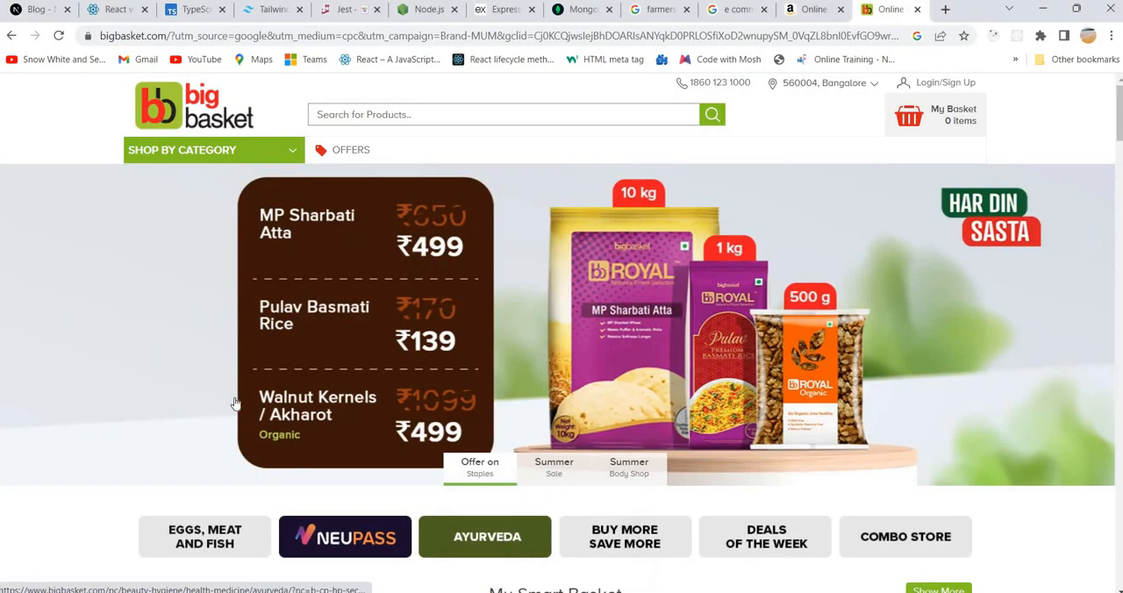
Return to the first tab with the Next.js 13 blog post.
left_click(35, 10)
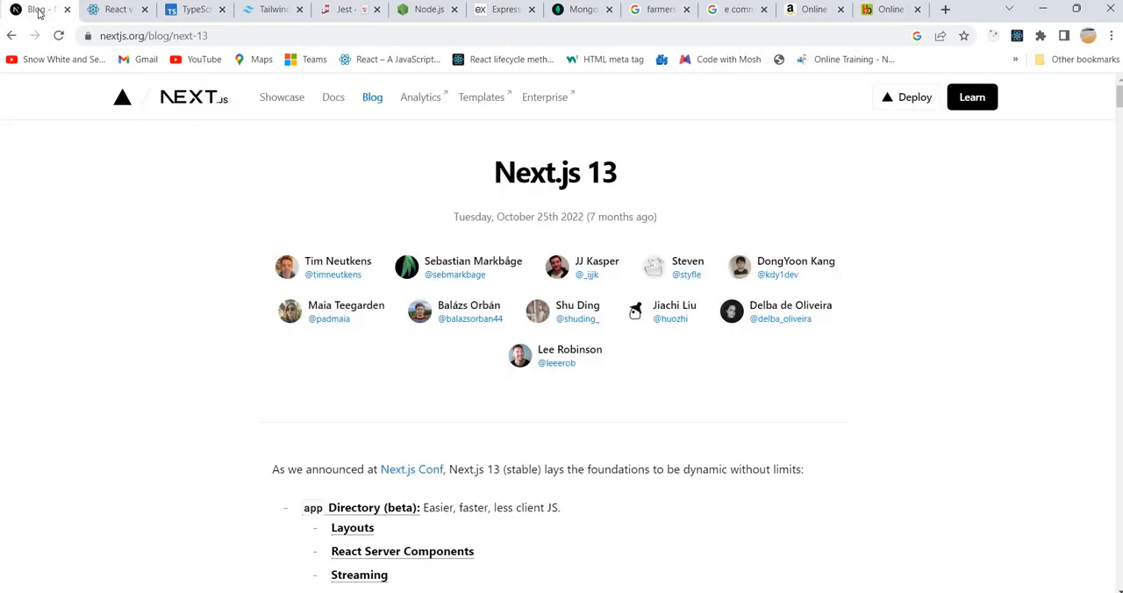
mouse_move(959, 229)
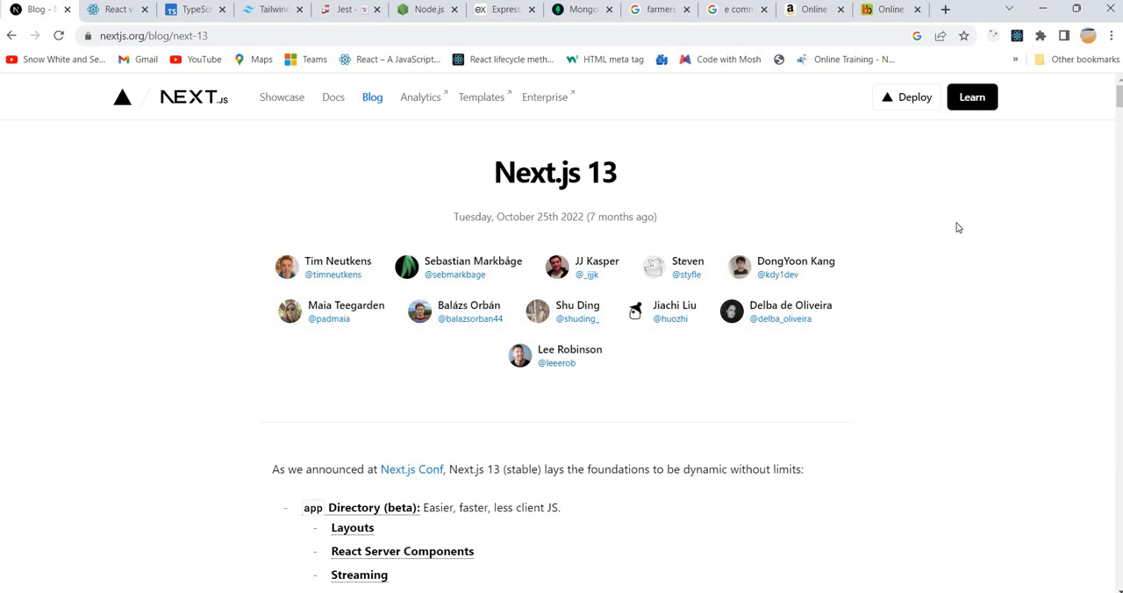
mouse_move(263, 200)
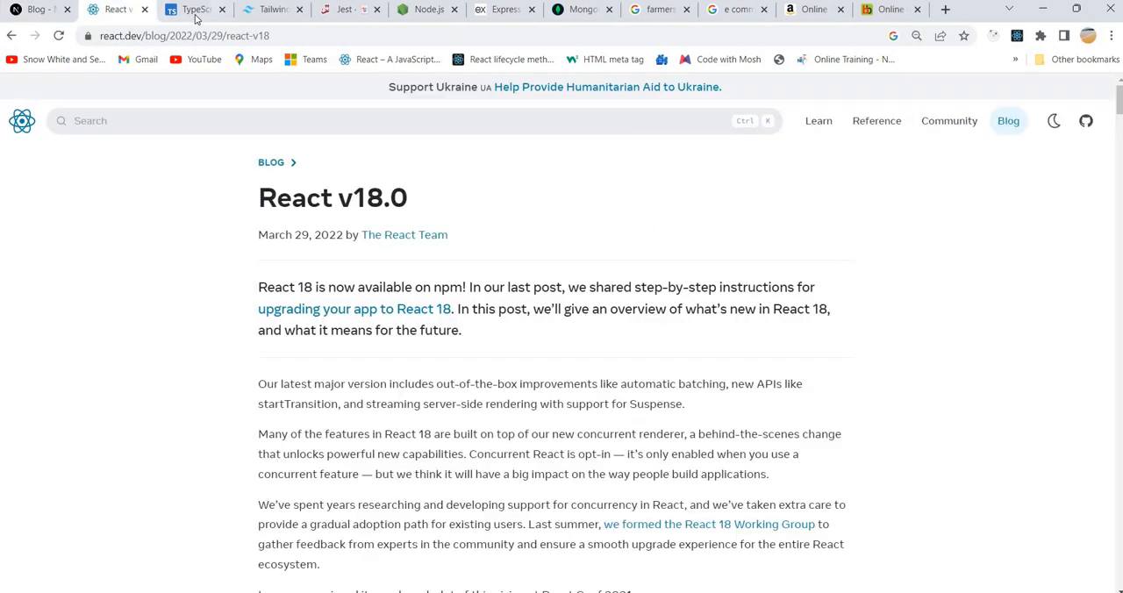
Visit the Tailwind CSS, Jest, MongoDB, Express and Node.js tabs, then the Next.js 13 post.
left_click(272, 10)
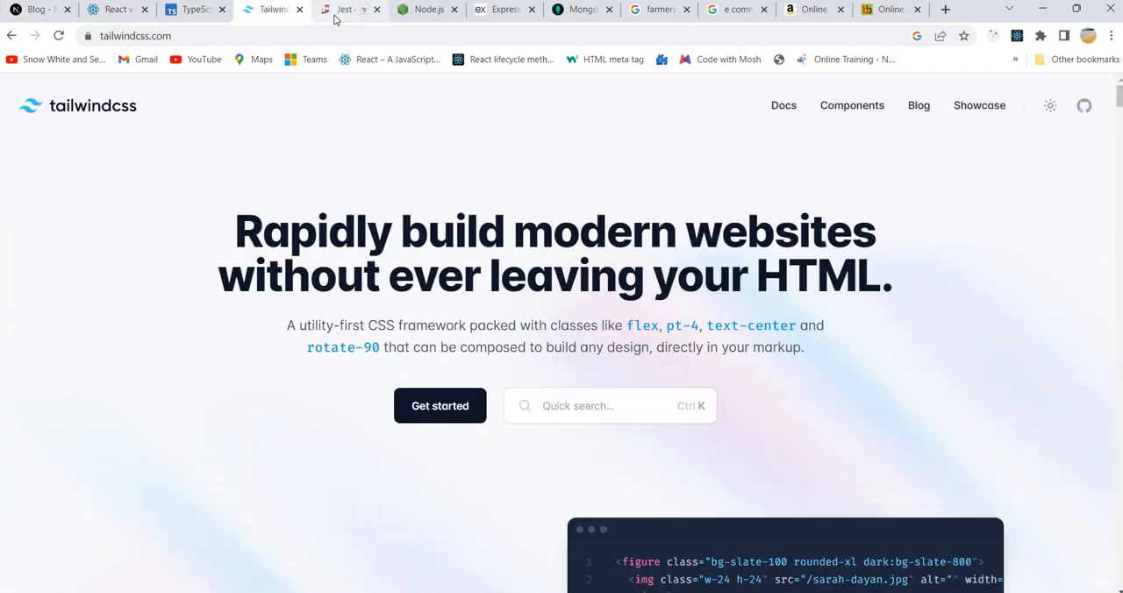
left_click(348, 11)
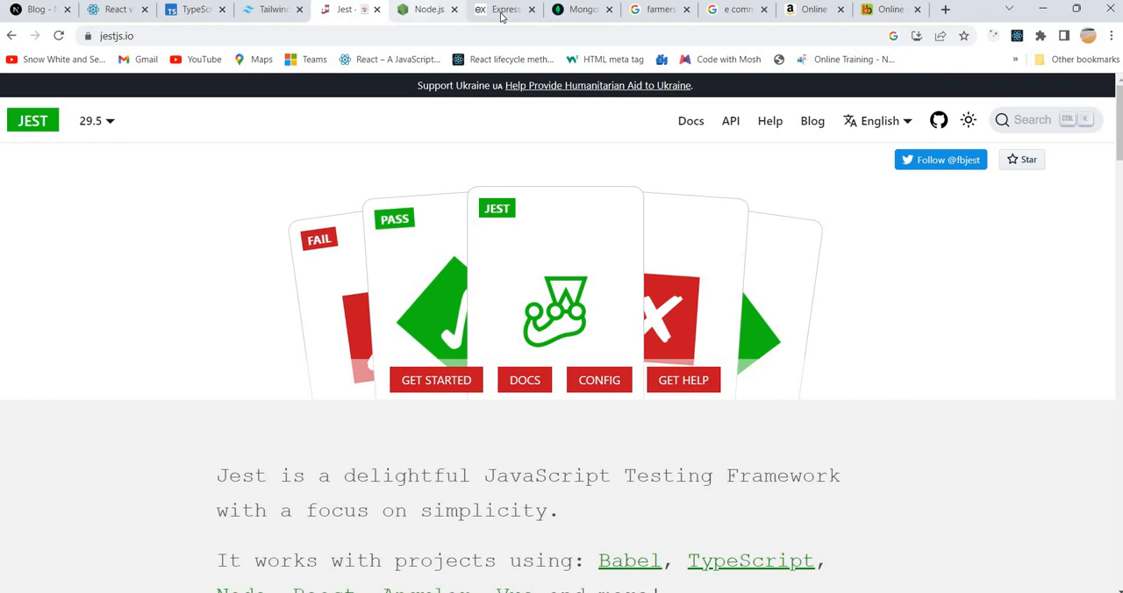
left_click(581, 9)
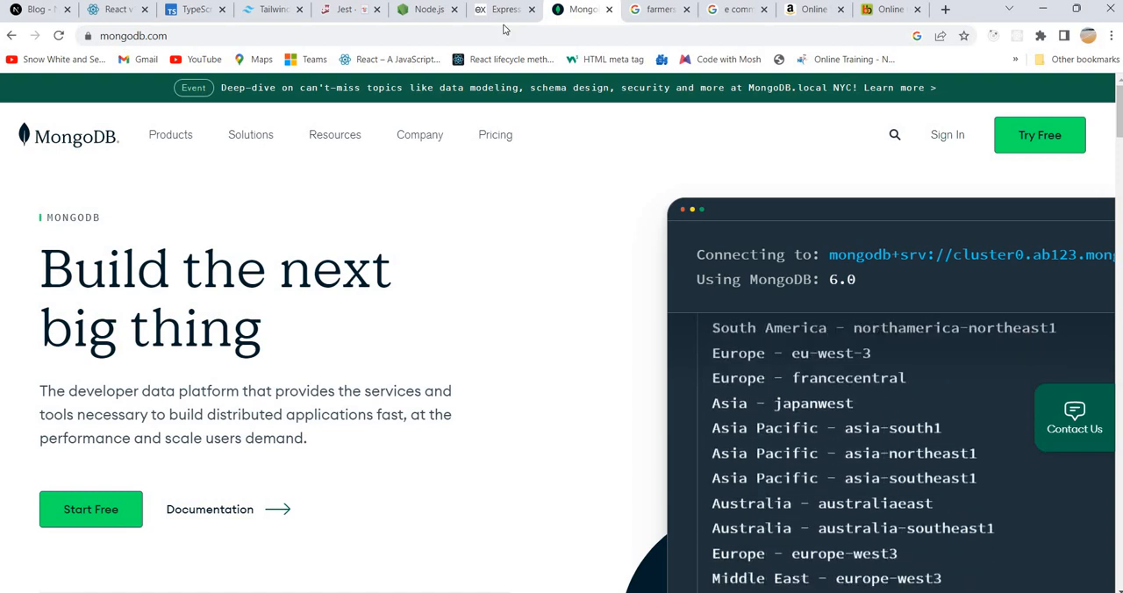
left_click(502, 10)
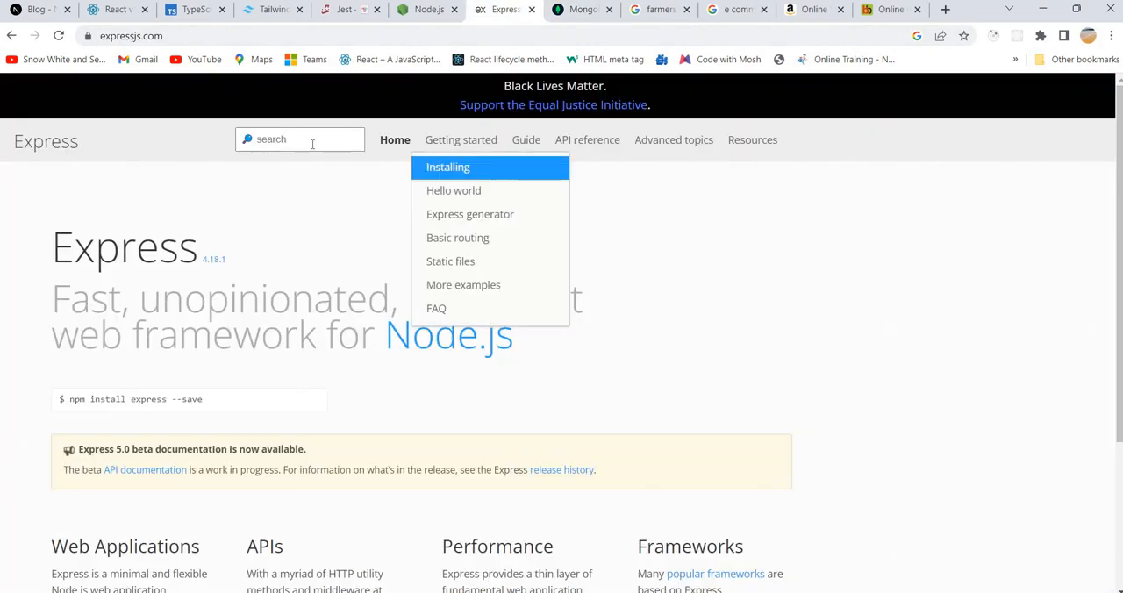
left_click(429, 11)
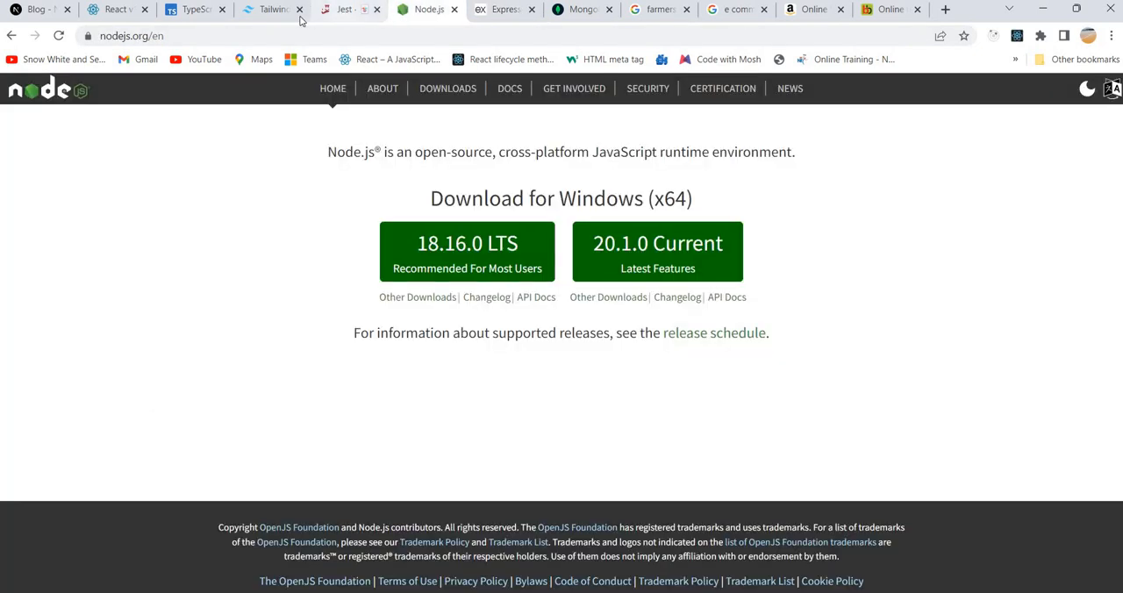
left_click(272, 10)
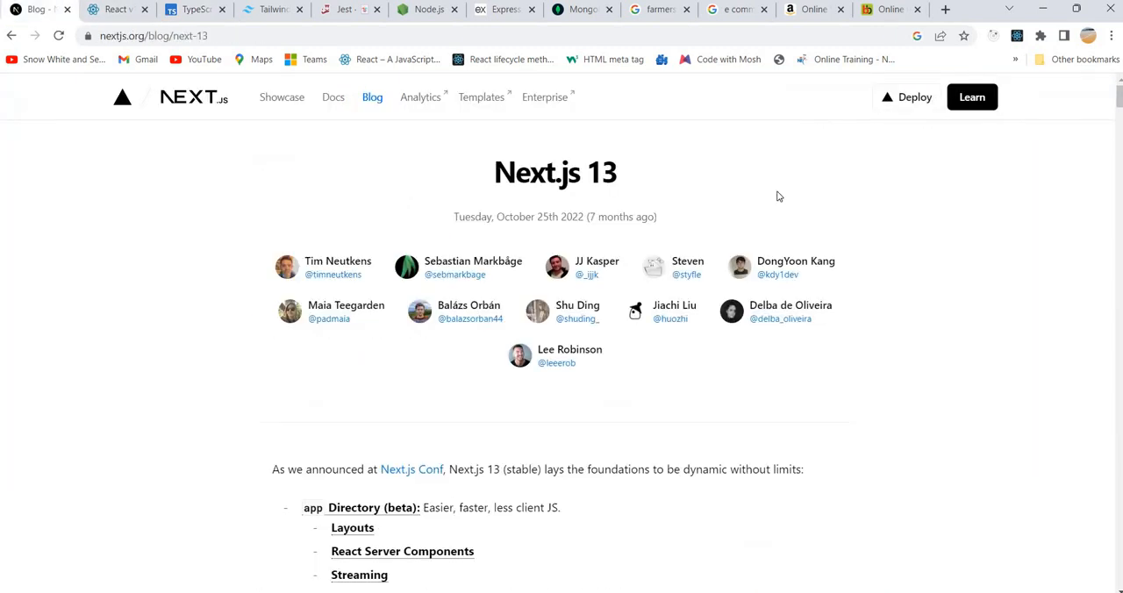
mouse_move(1118, 96)
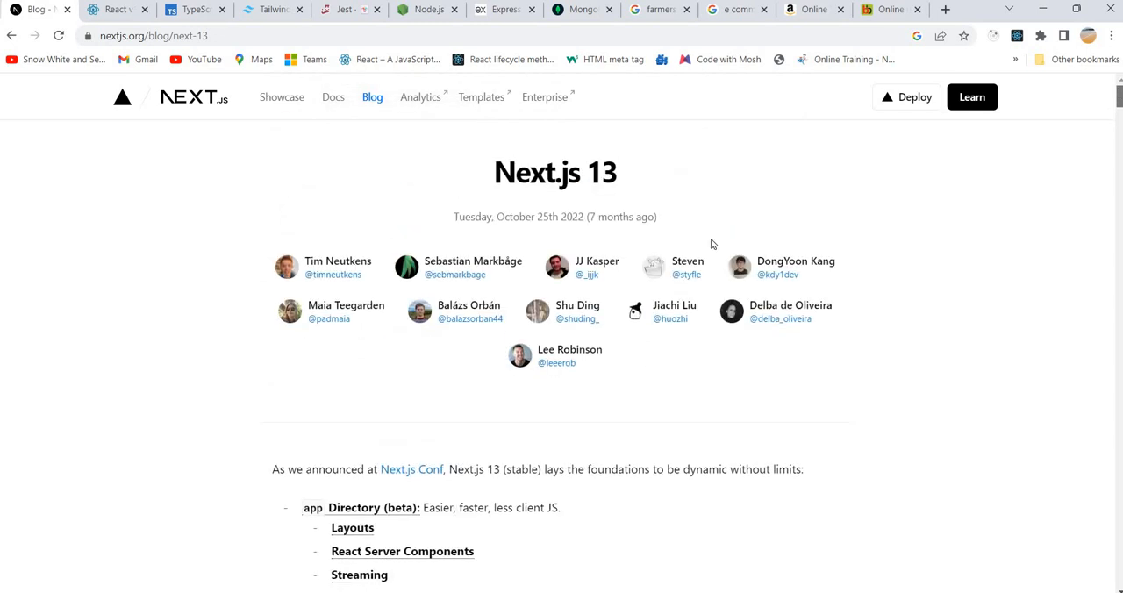
Revisit the MongoDB and Node.js tabs and finish on the Express homepage.
left_click(581, 11)
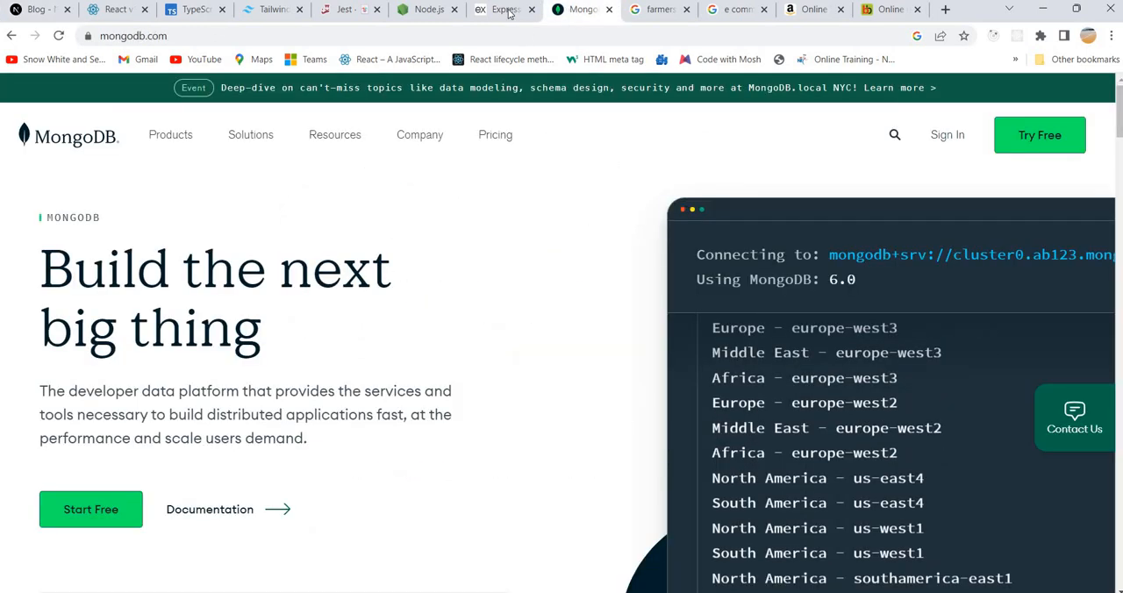
left_click(429, 10)
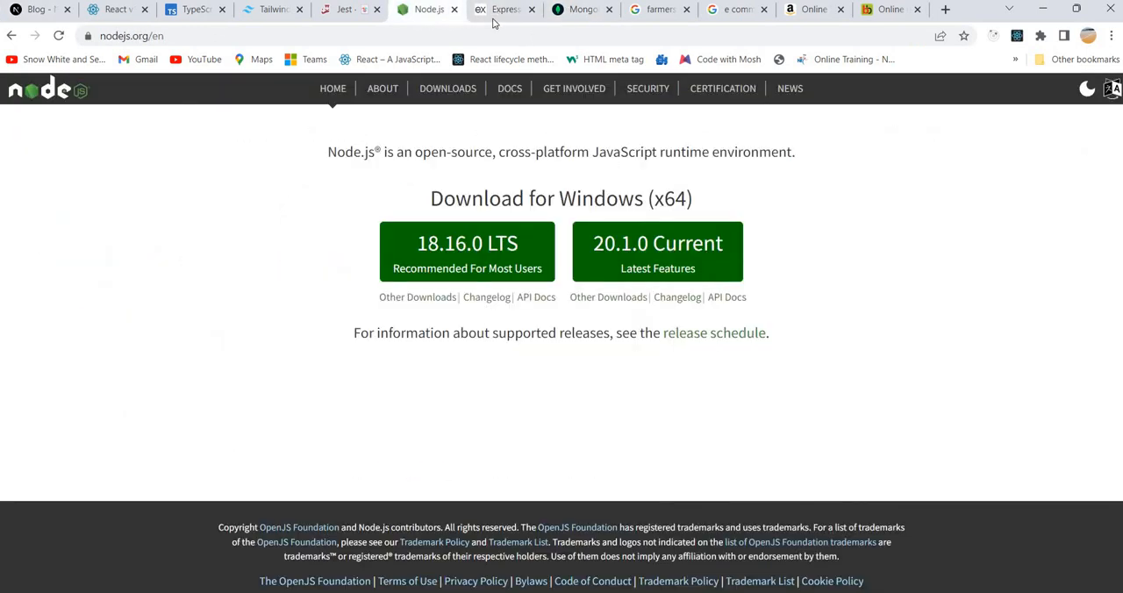
left_click(505, 8)
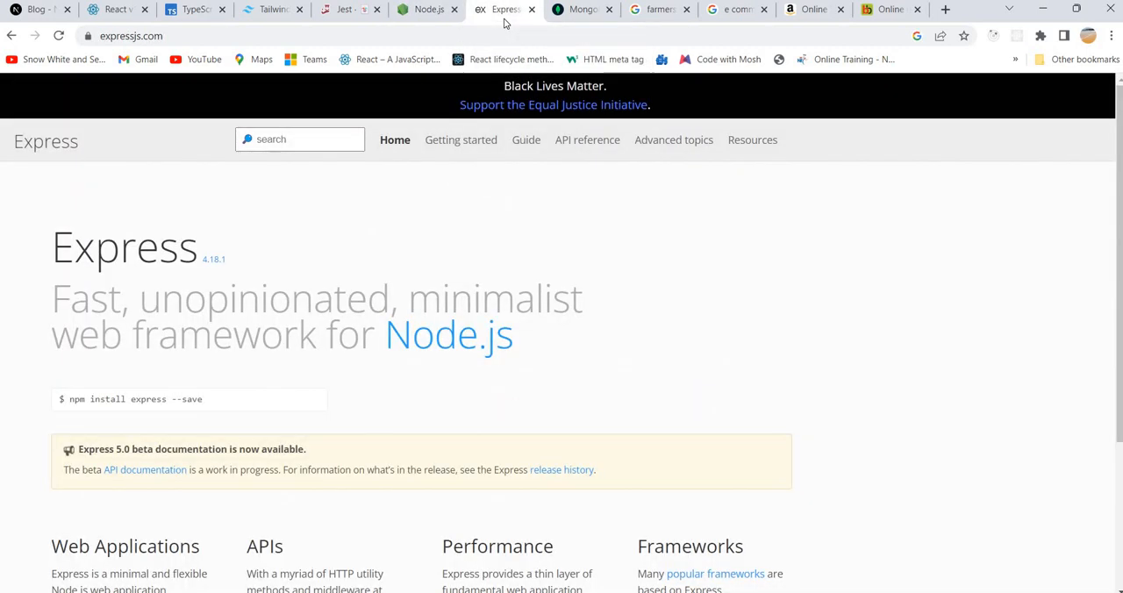